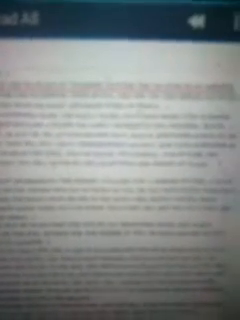
scroll("up", 3)
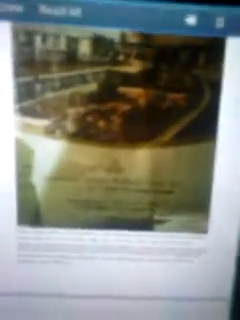
scroll("down", 3)
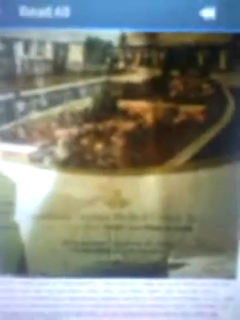
scroll("down", 3)
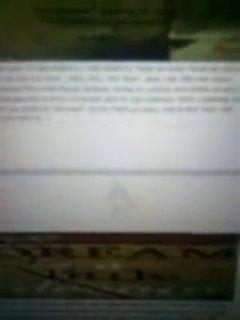
scroll("down", 3)
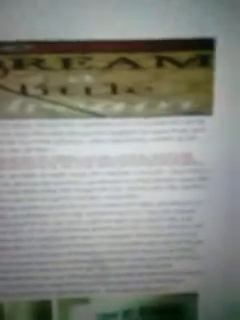